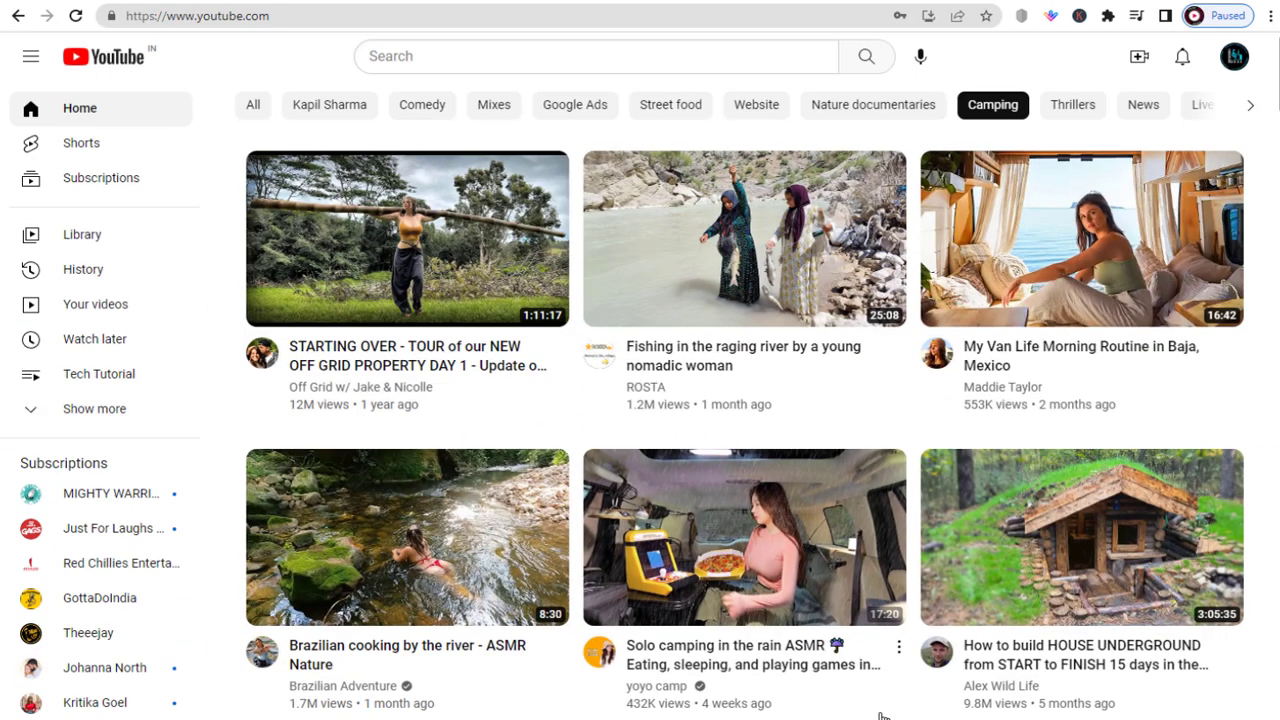
mouse_move(1053, 389)
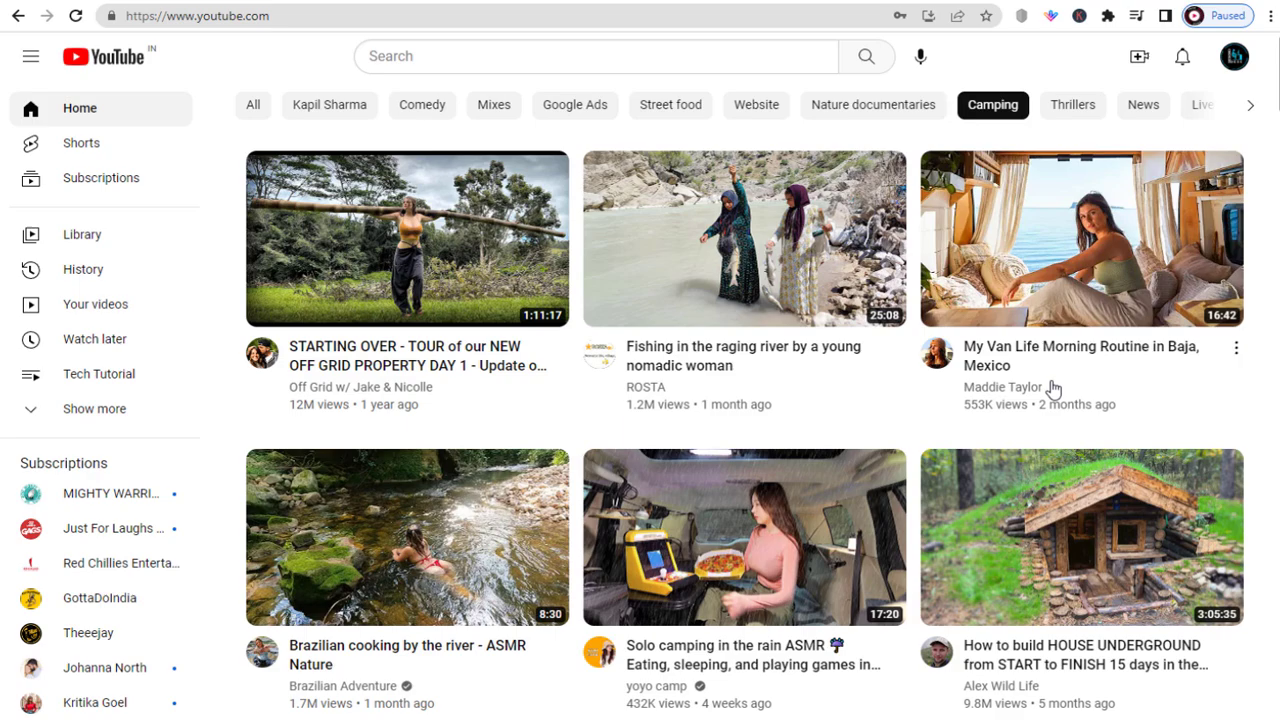
mouse_move(1145, 83)
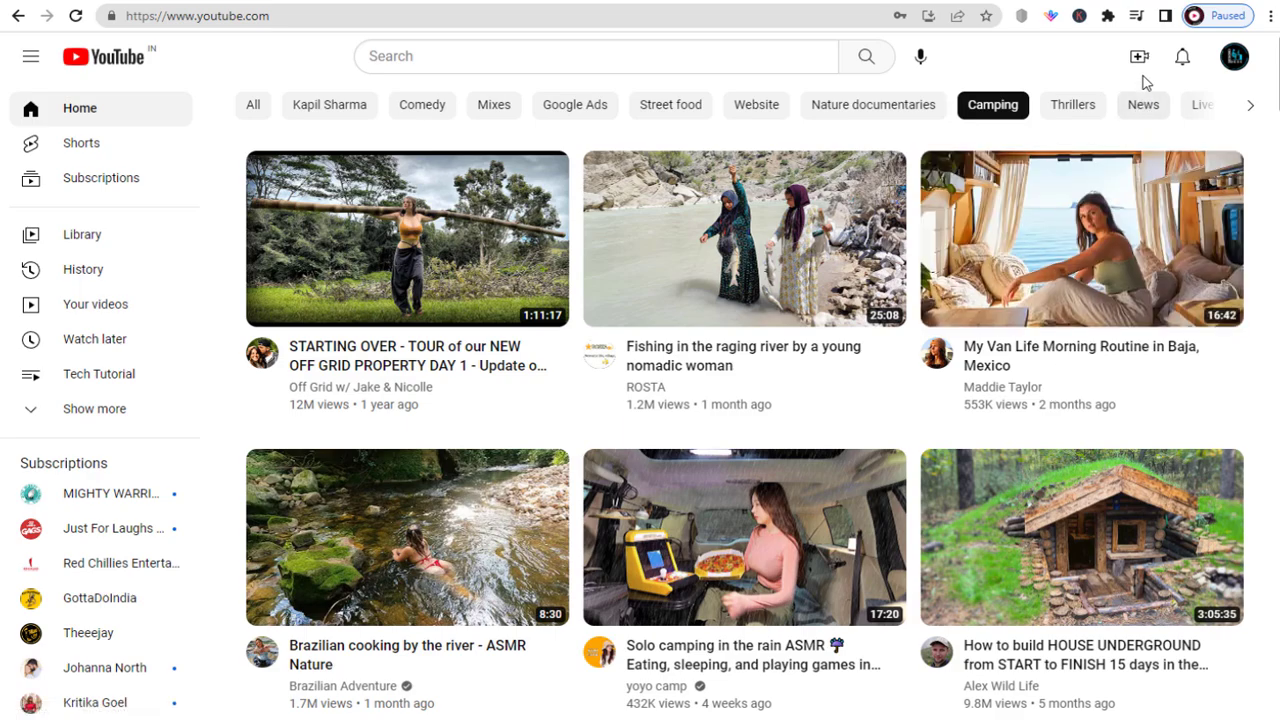
mouse_move(1139, 56)
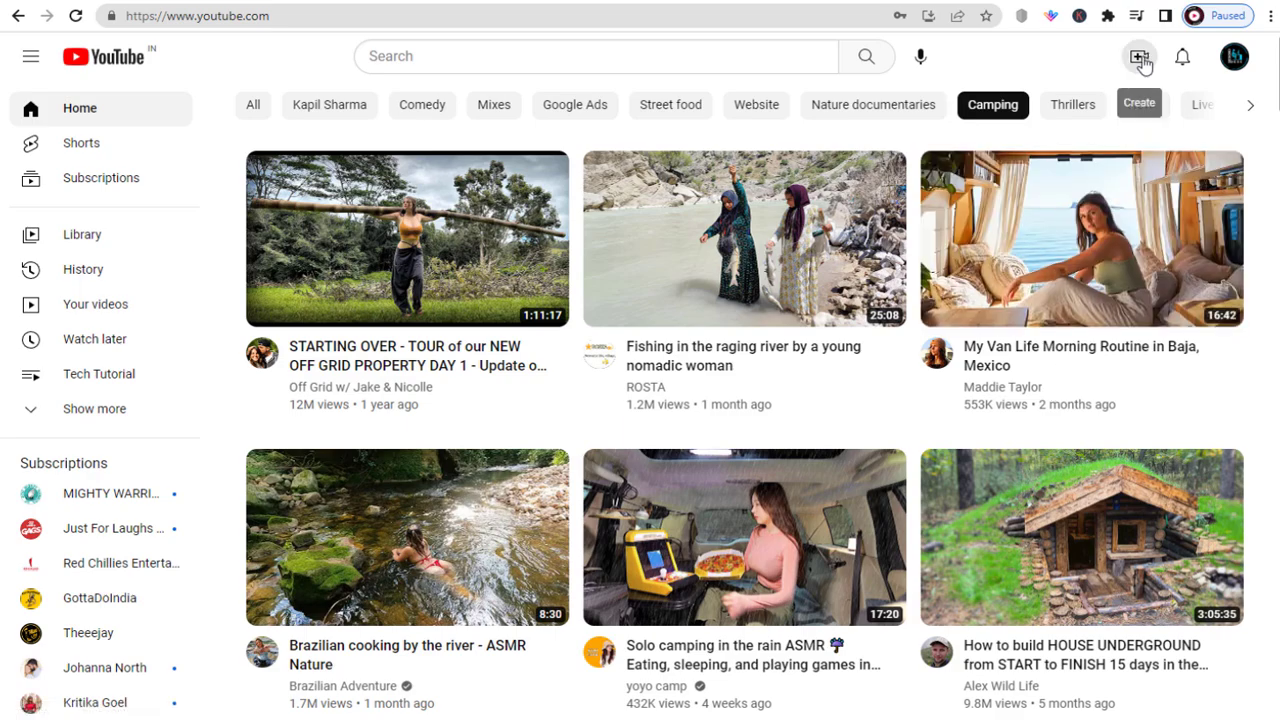
Open YouTube's Create menu from the home page top bar
click(1139, 56)
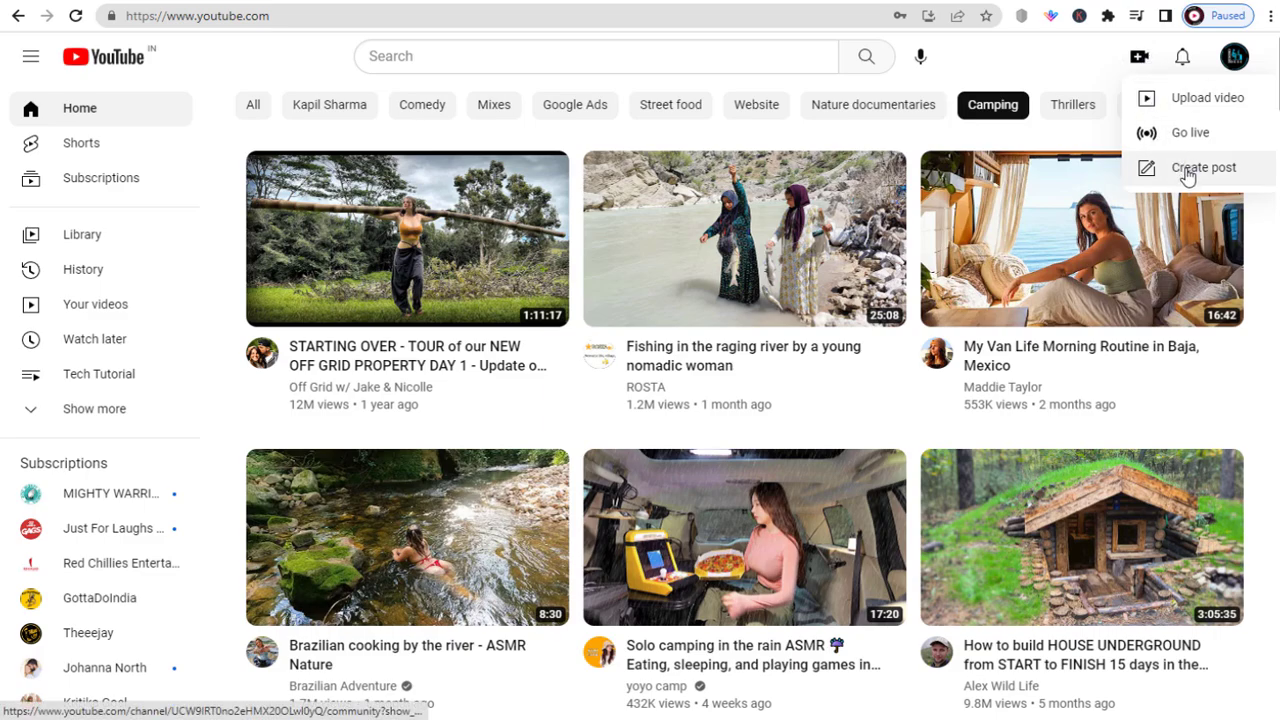
Choose Create post to open a community post composer on Designo Desk
click(1203, 167)
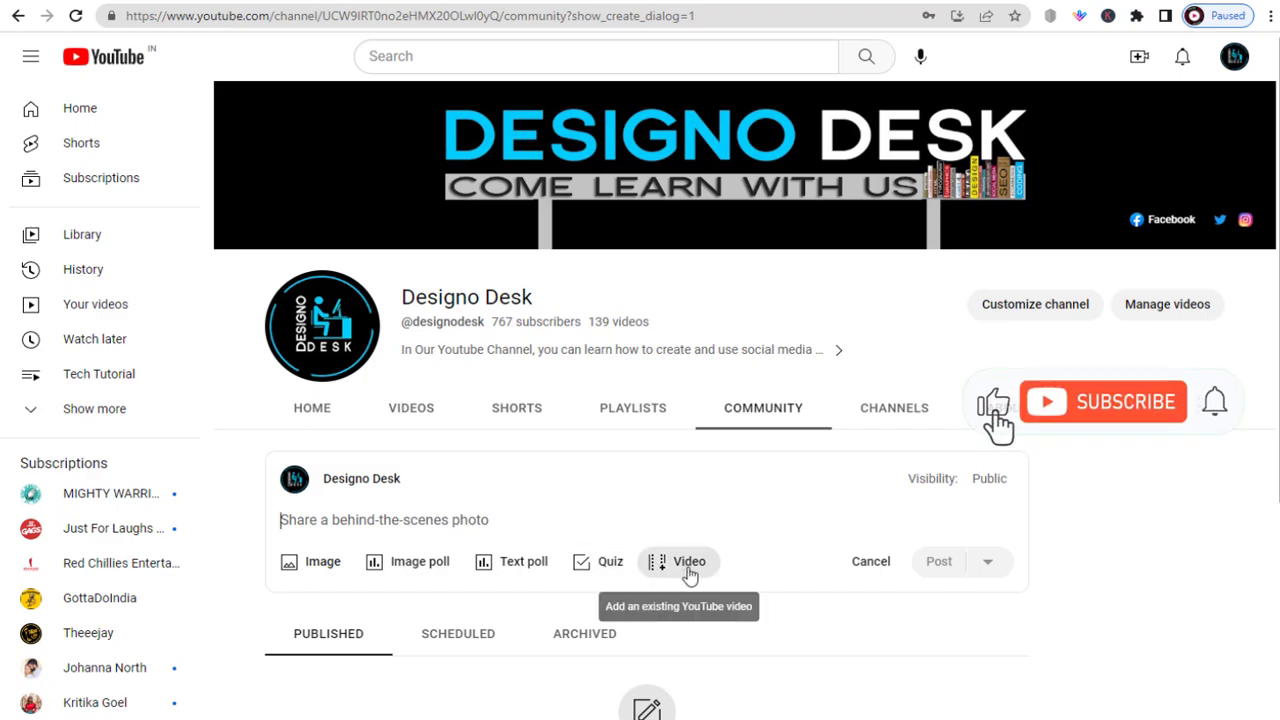
Attach the channel's 'How To Buy Domain Name For Your Business Website' video to the post
click(688, 561)
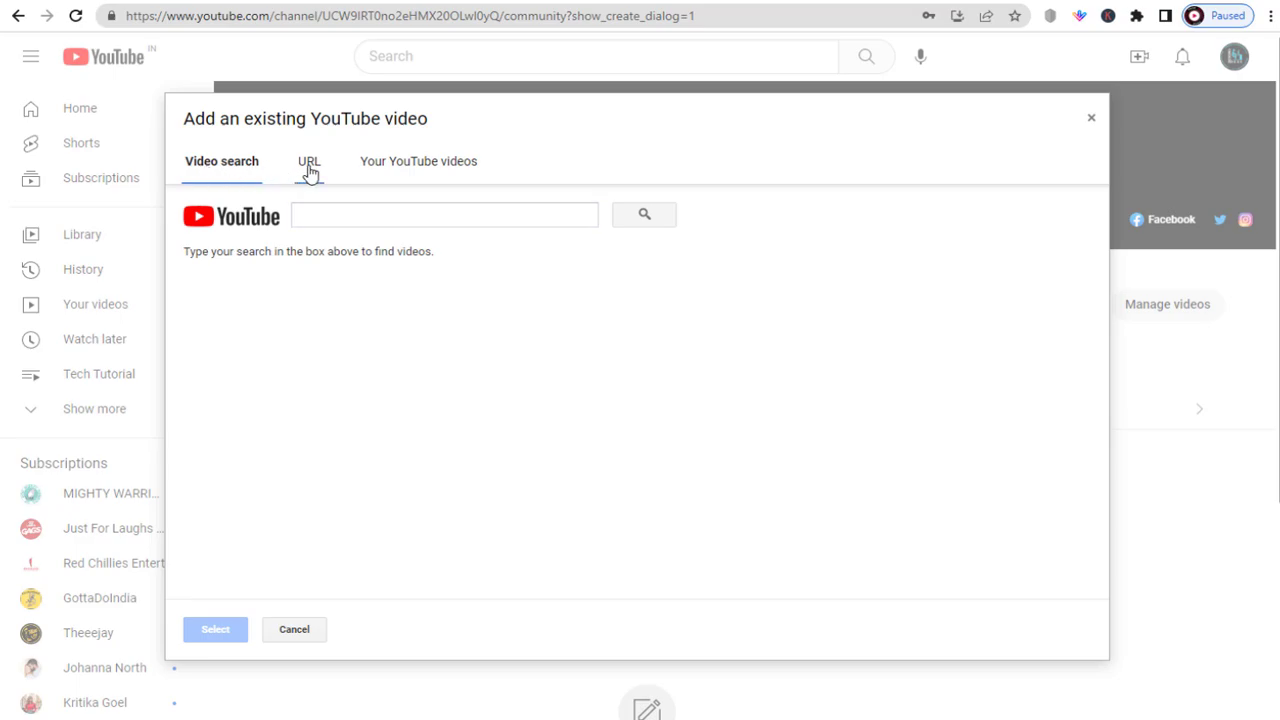
click(444, 214)
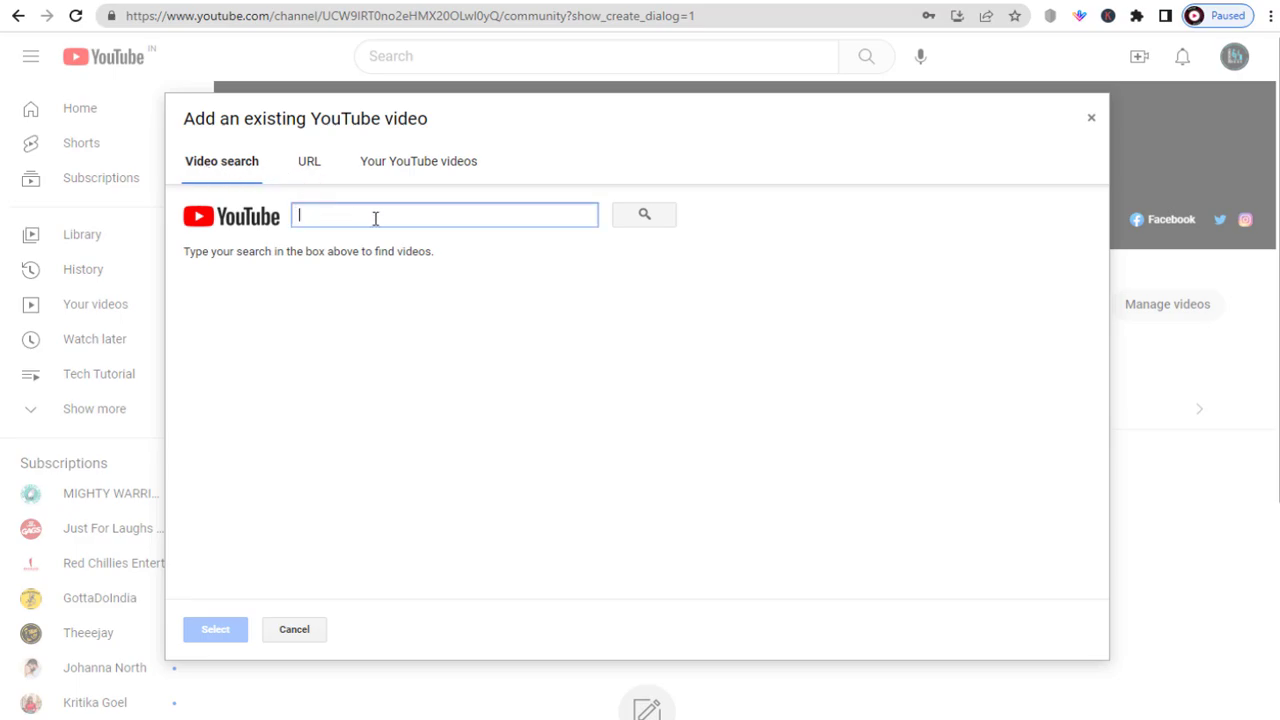
click(309, 161)
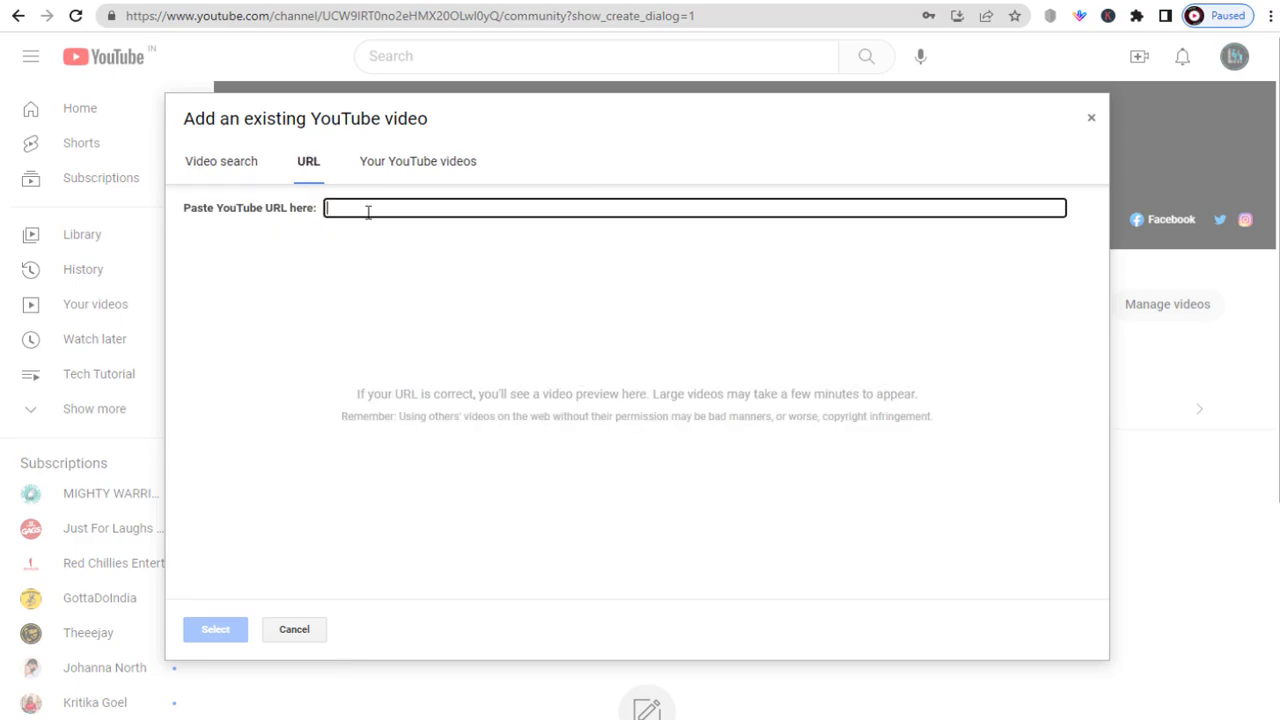
click(418, 161)
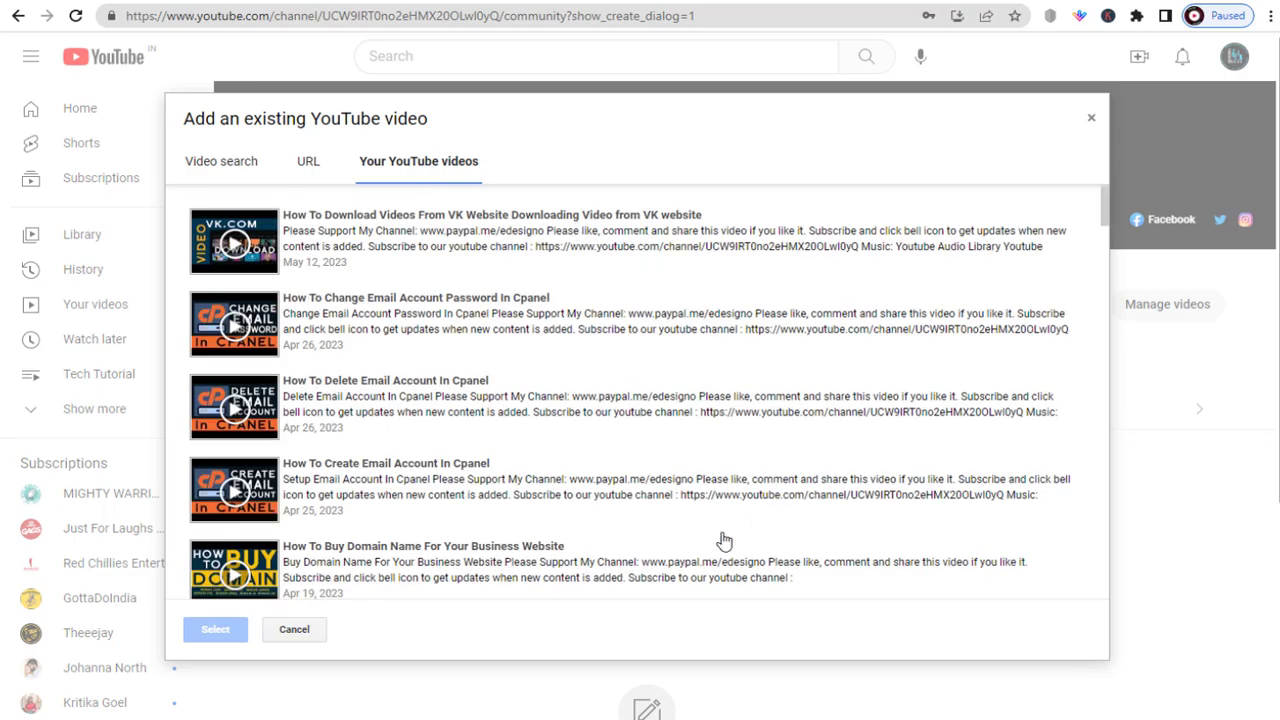
click(294, 629)
text(You can learn how to buy domain names for your business by w)
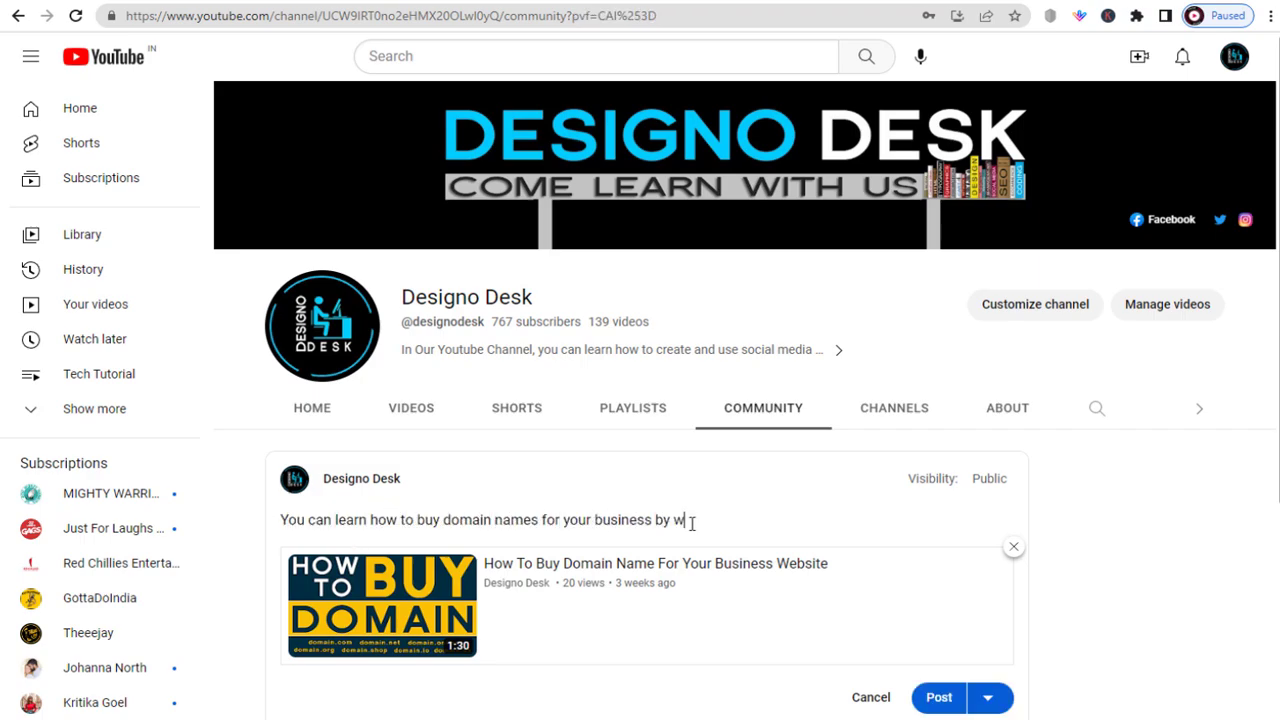
Finish the caption with 'by watching this video.' and post it now, dismissing scheduling
text(atching this video.)
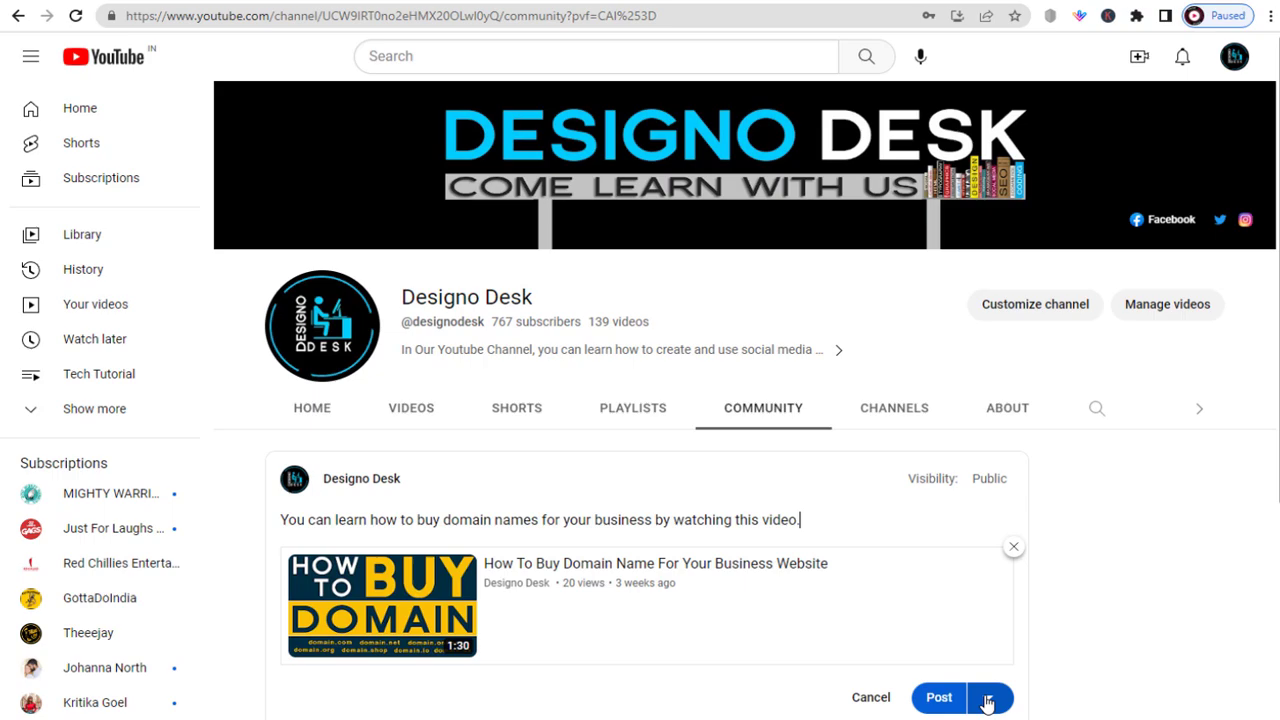
click(990, 697)
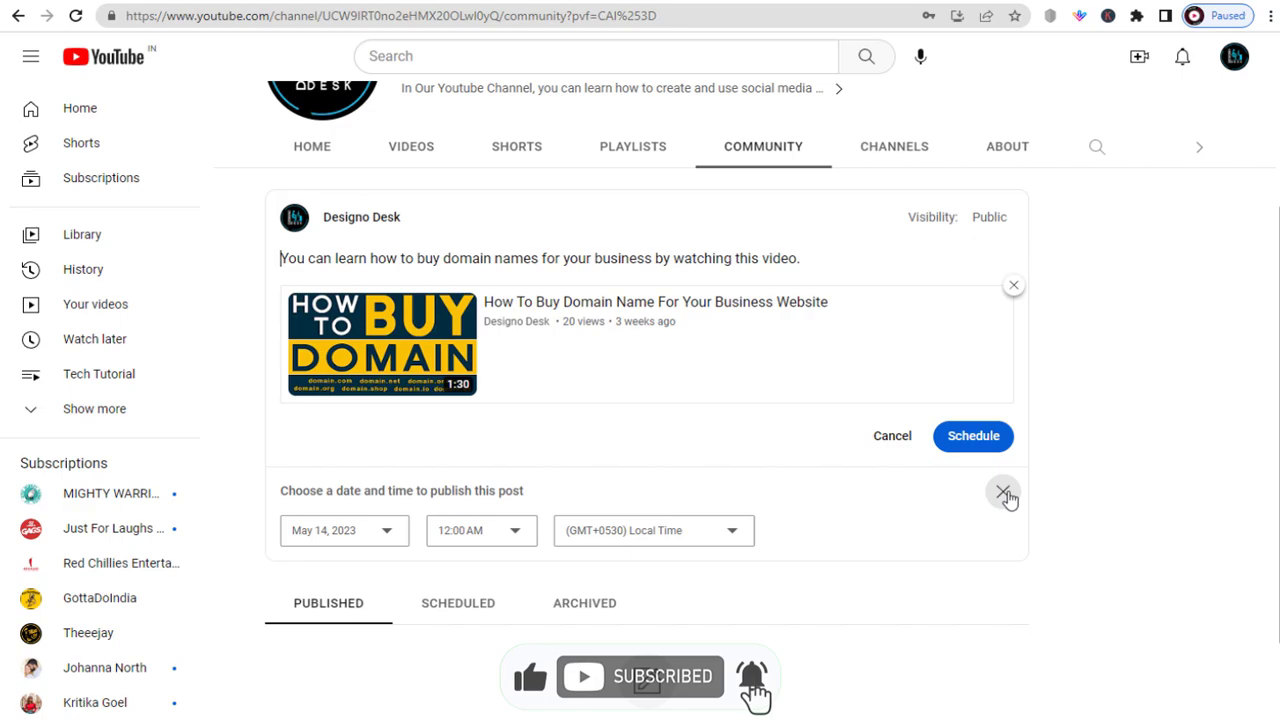
click(1004, 493)
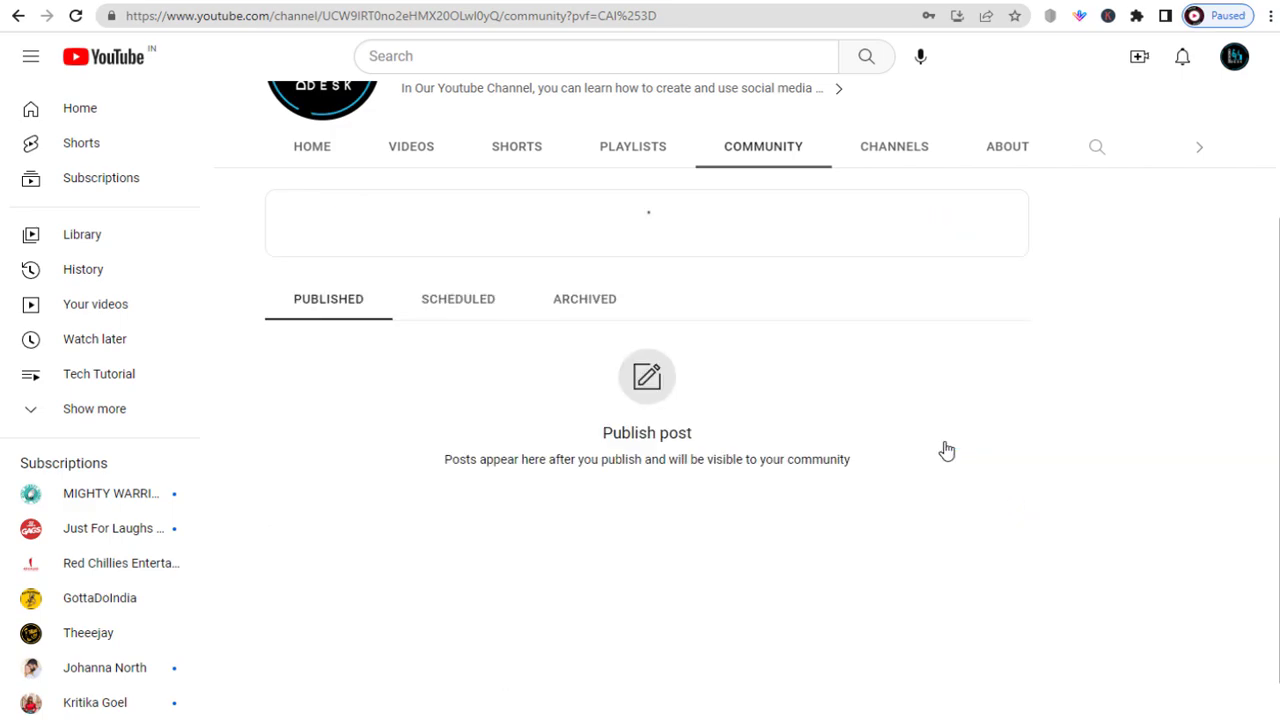